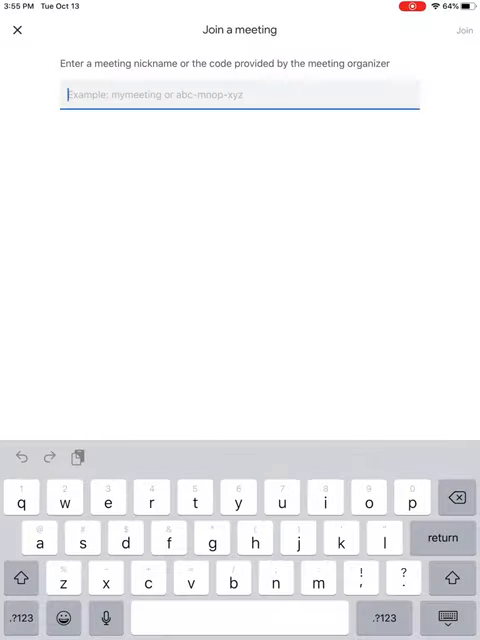
- Cancel the join-a-meeting prompt and exit Meet to the iPad home screen
{"action": "left_click", "coordinate": [14, 30]}
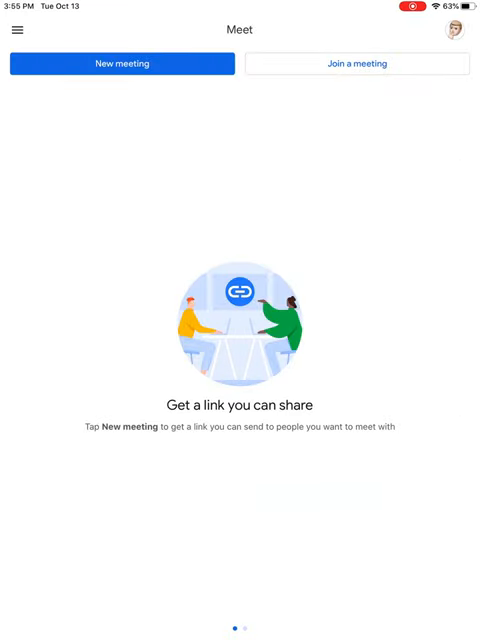
{"action": "key", "text": "home"}
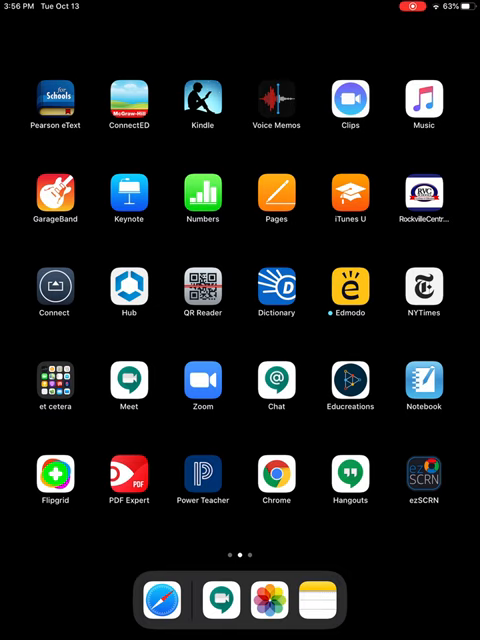
- Launch Google Meet from the home screen and start Join a meeting
{"action": "left_click", "coordinate": [128, 384]}
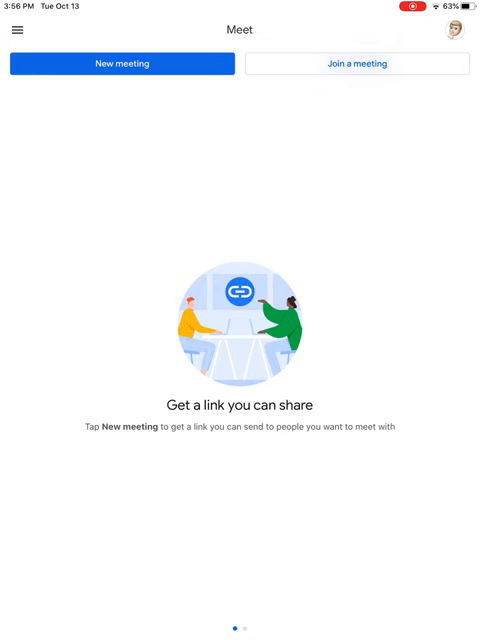
{"action": "left_click", "coordinate": [356, 64]}
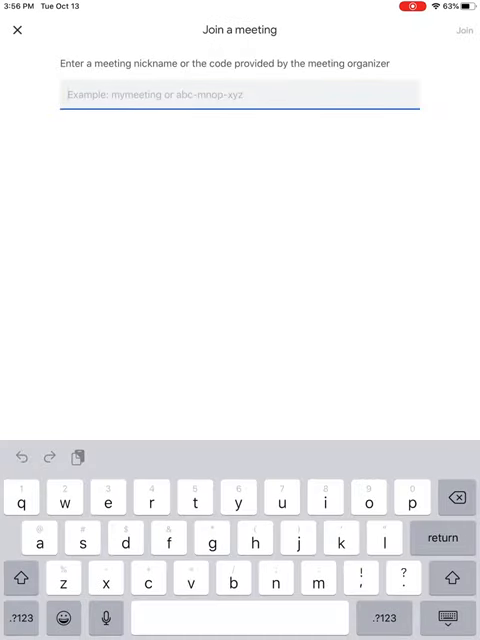
- Enter the nickname 'hesselhelp' and join to reach that meeting's pre-join screen
{"action": "type", "text": "hesse"}
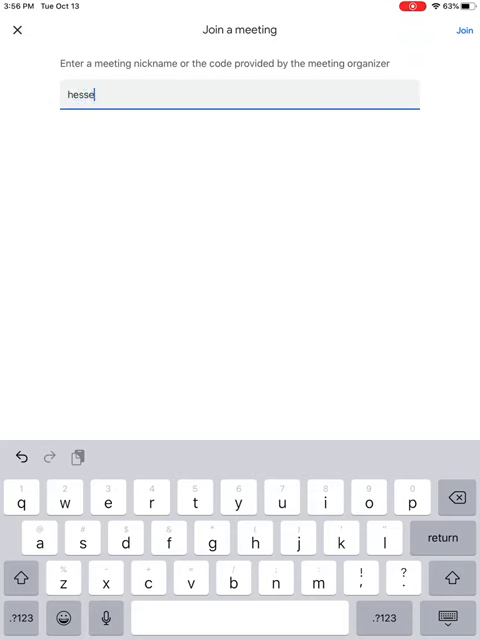
{"action": "type", "text": "lhelp"}
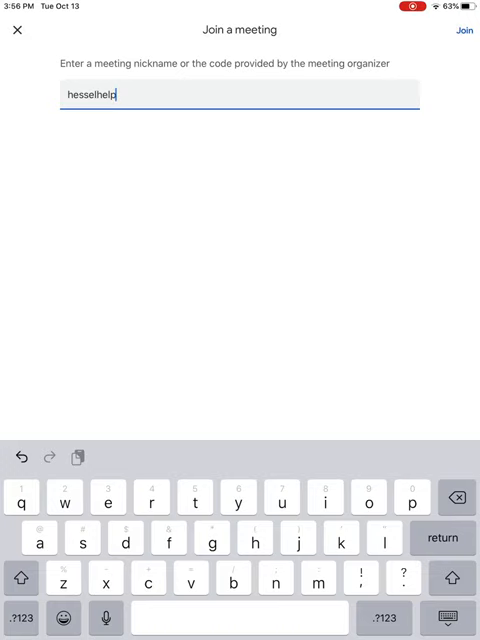
{"action": "left_click", "coordinate": [462, 30]}
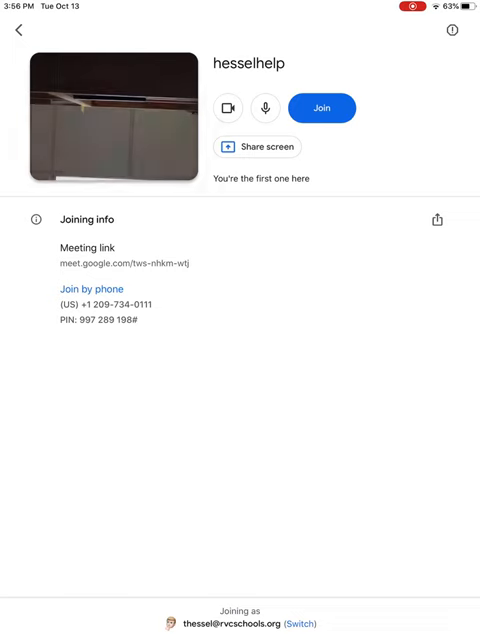